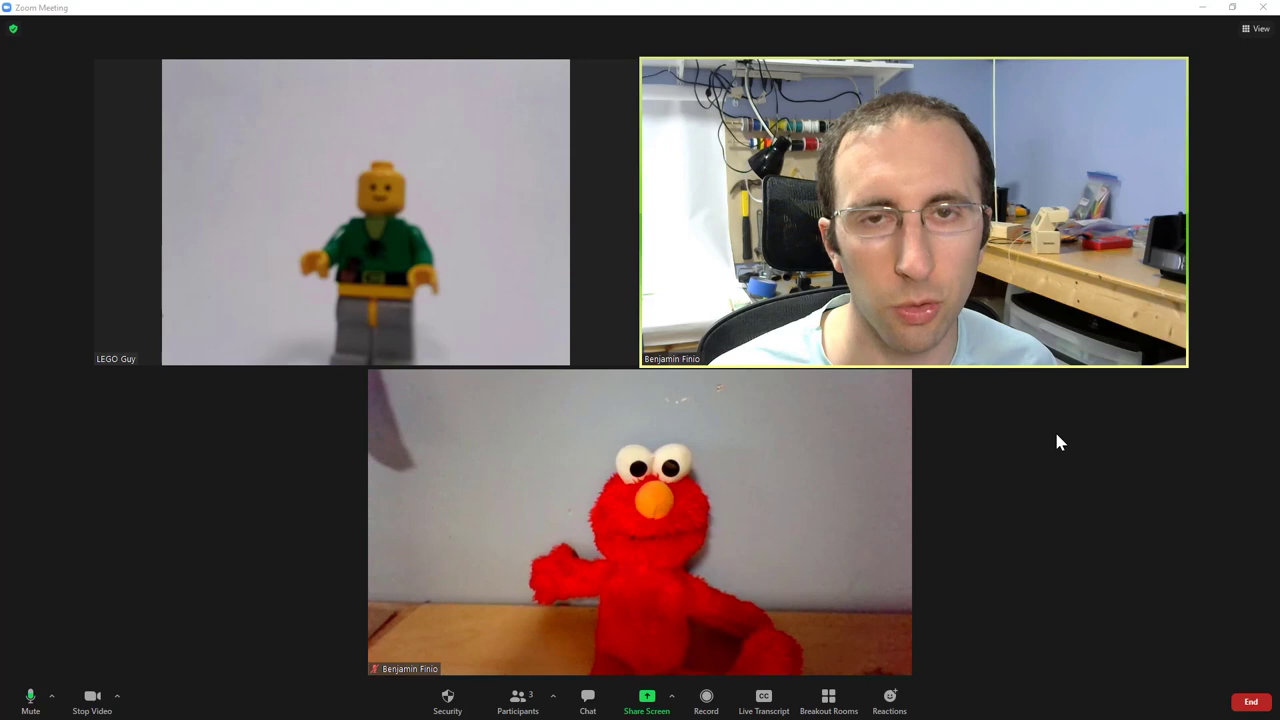
mouse_move(1042, 448)
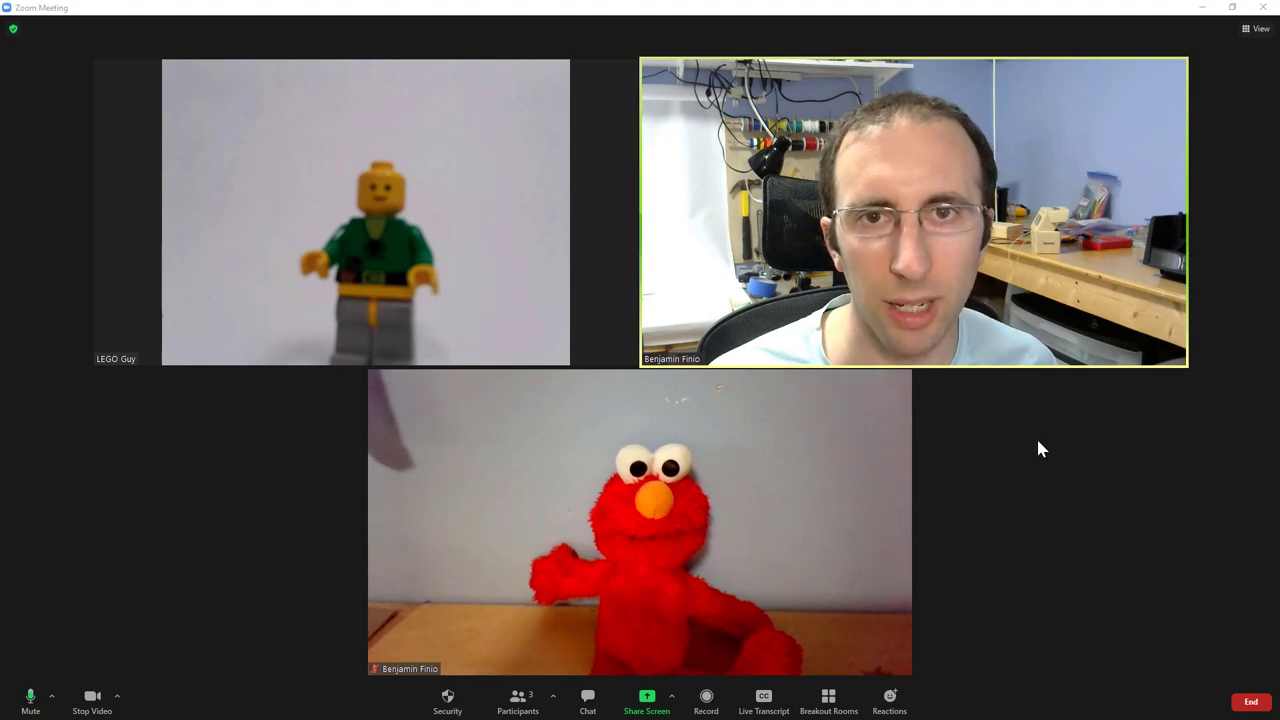
mouse_move(968, 452)
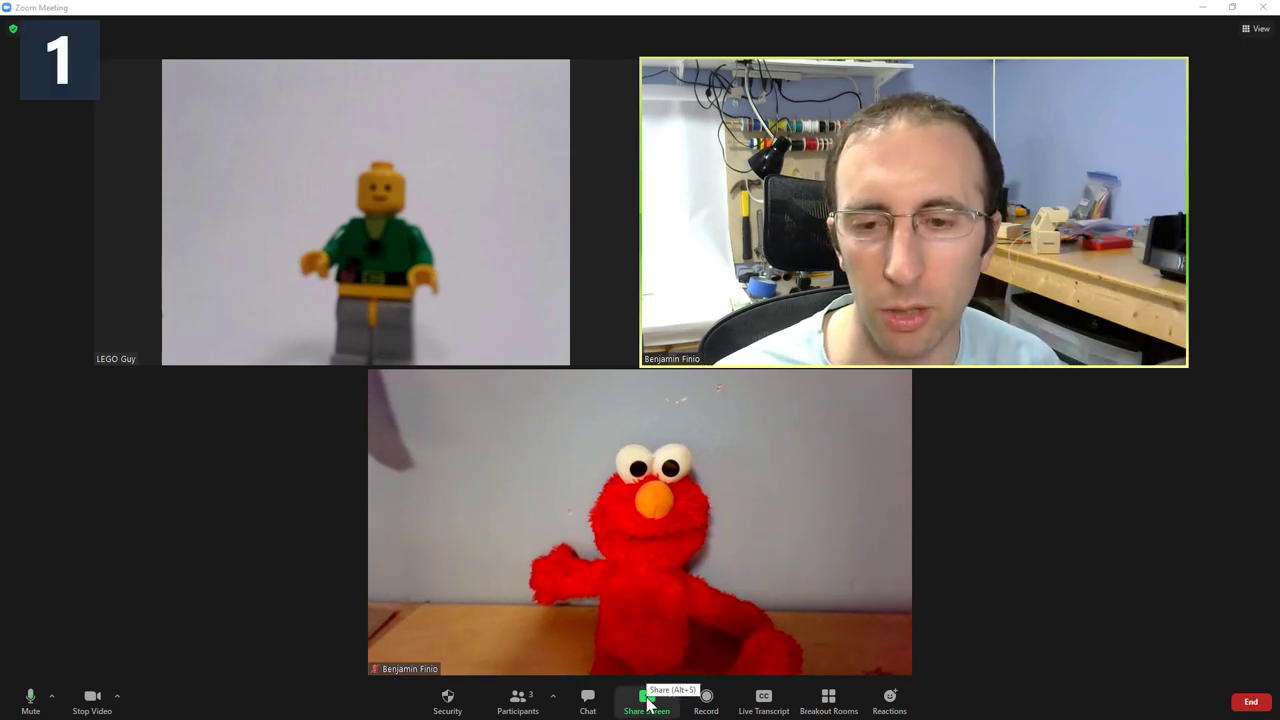
- Share the PowerPoint slide "I am sharing my screen!" and reposition the floating video strip beside it
left_click(646, 700)
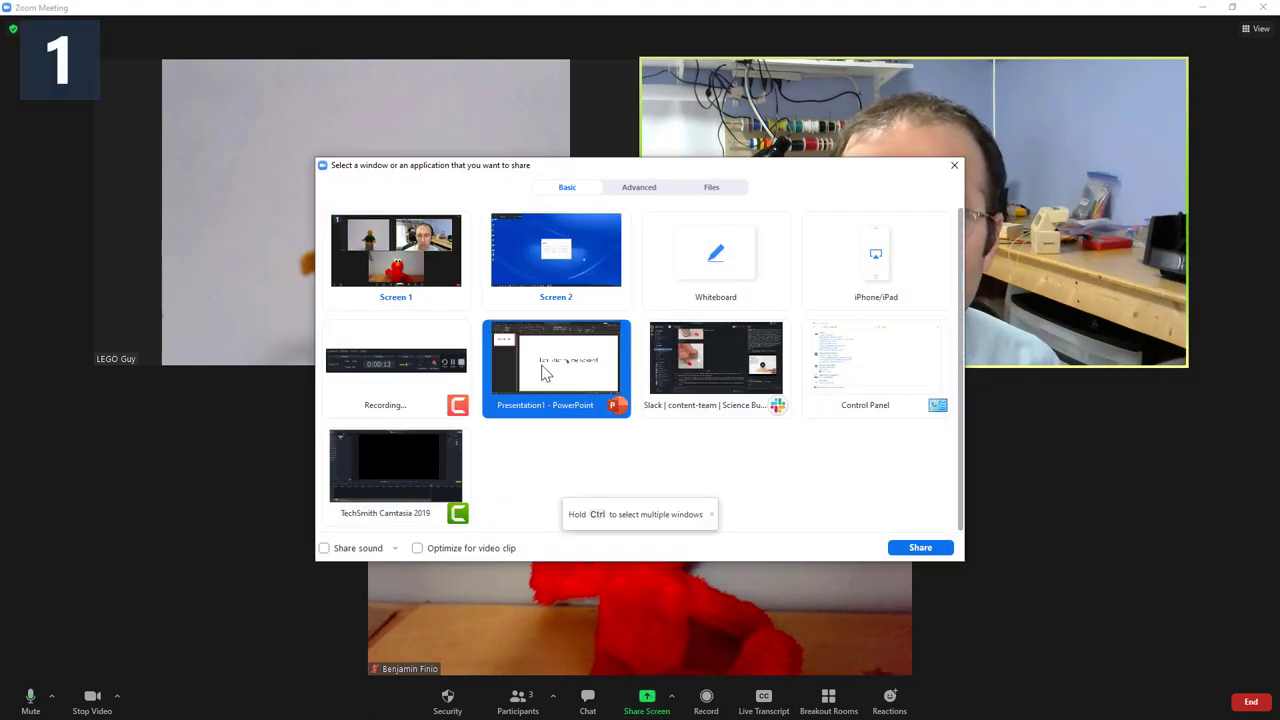
left_click(920, 548)
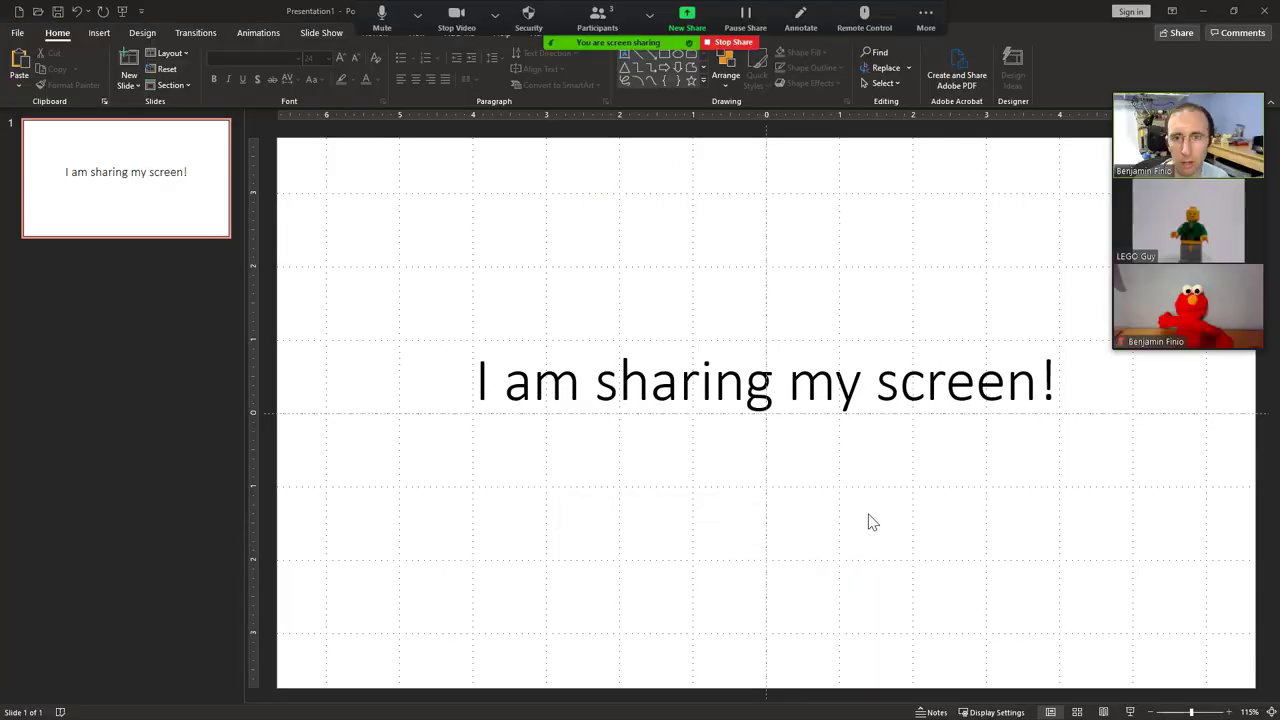
mouse_move(818, 284)
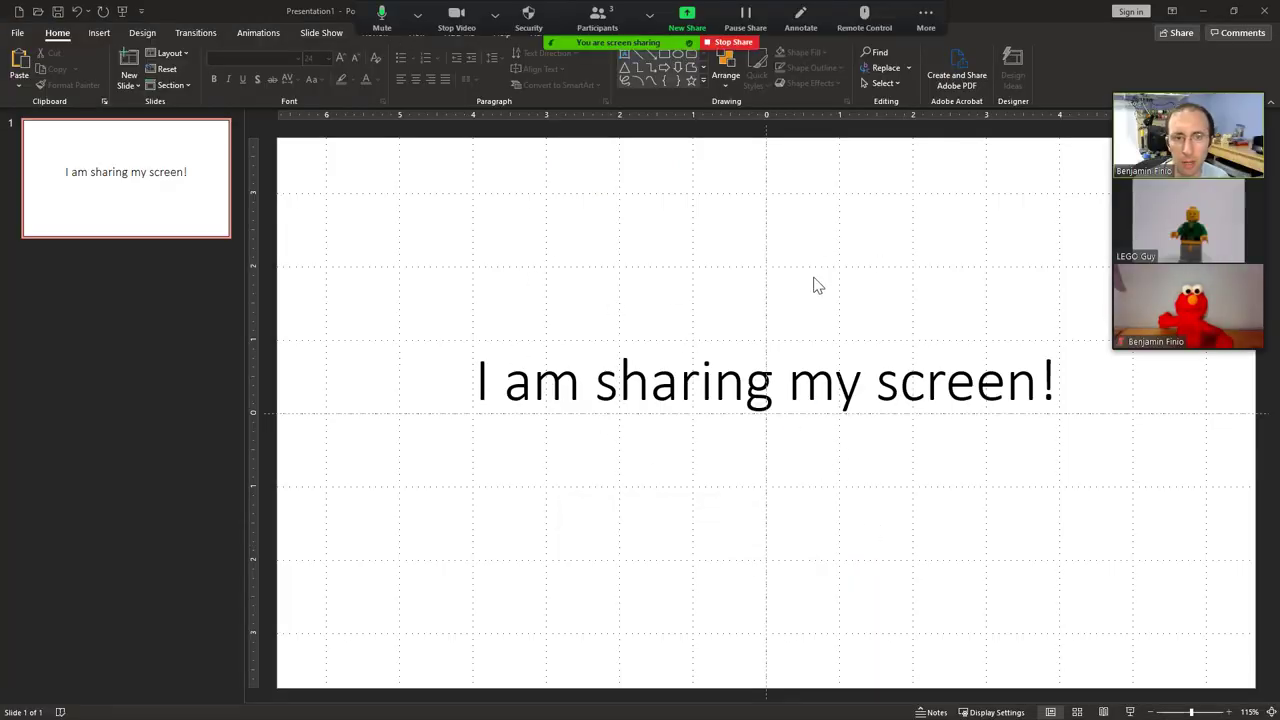
mouse_move(668, 292)
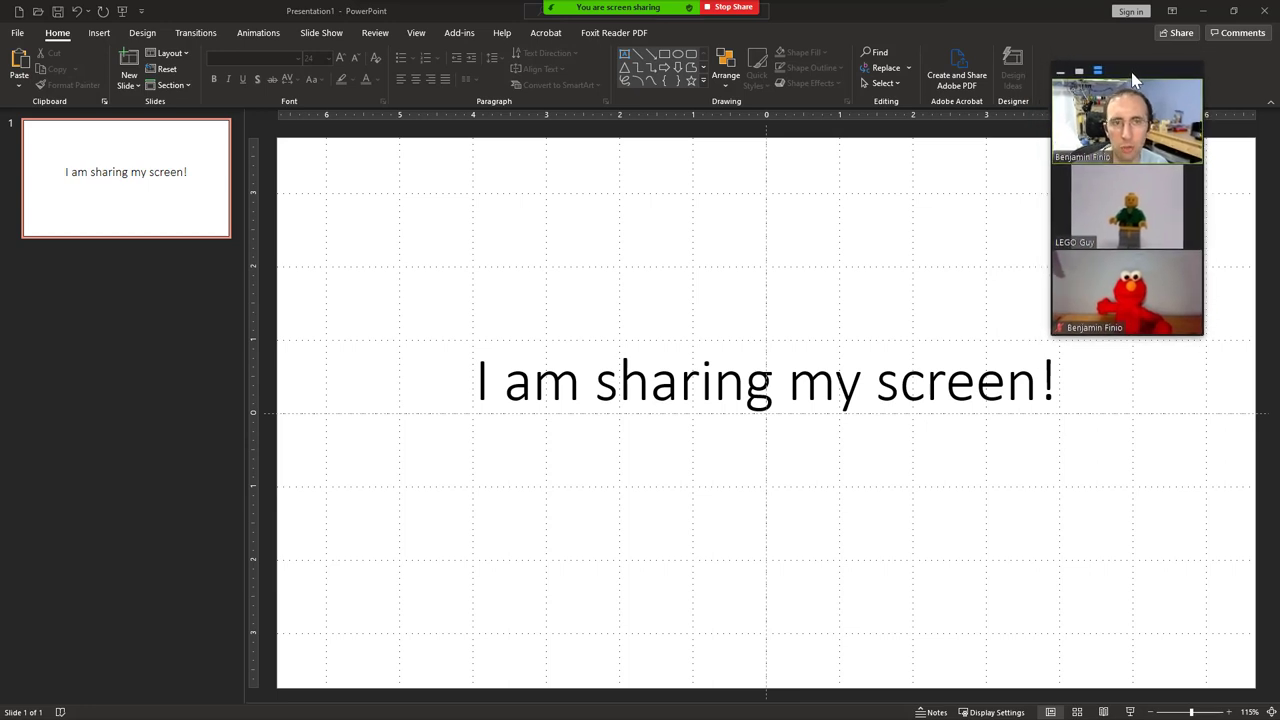
left_click_drag(1128, 80, 748, 84)
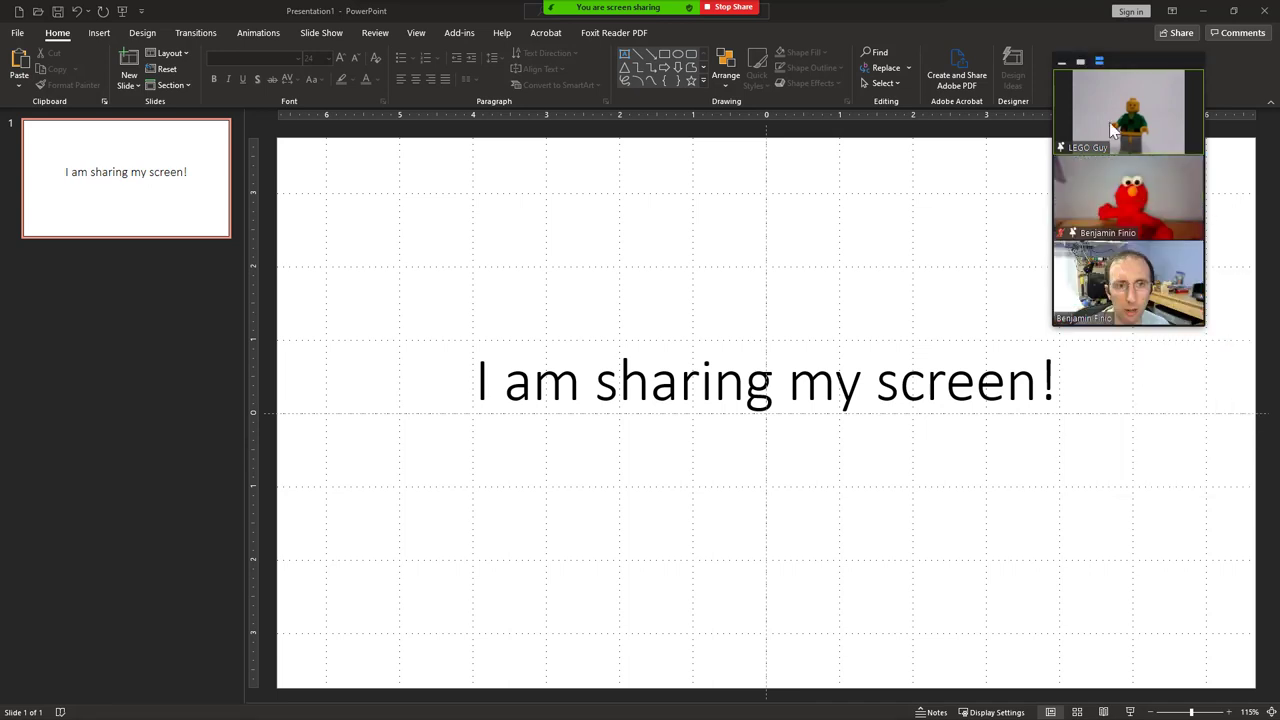
mouse_move(1116, 204)
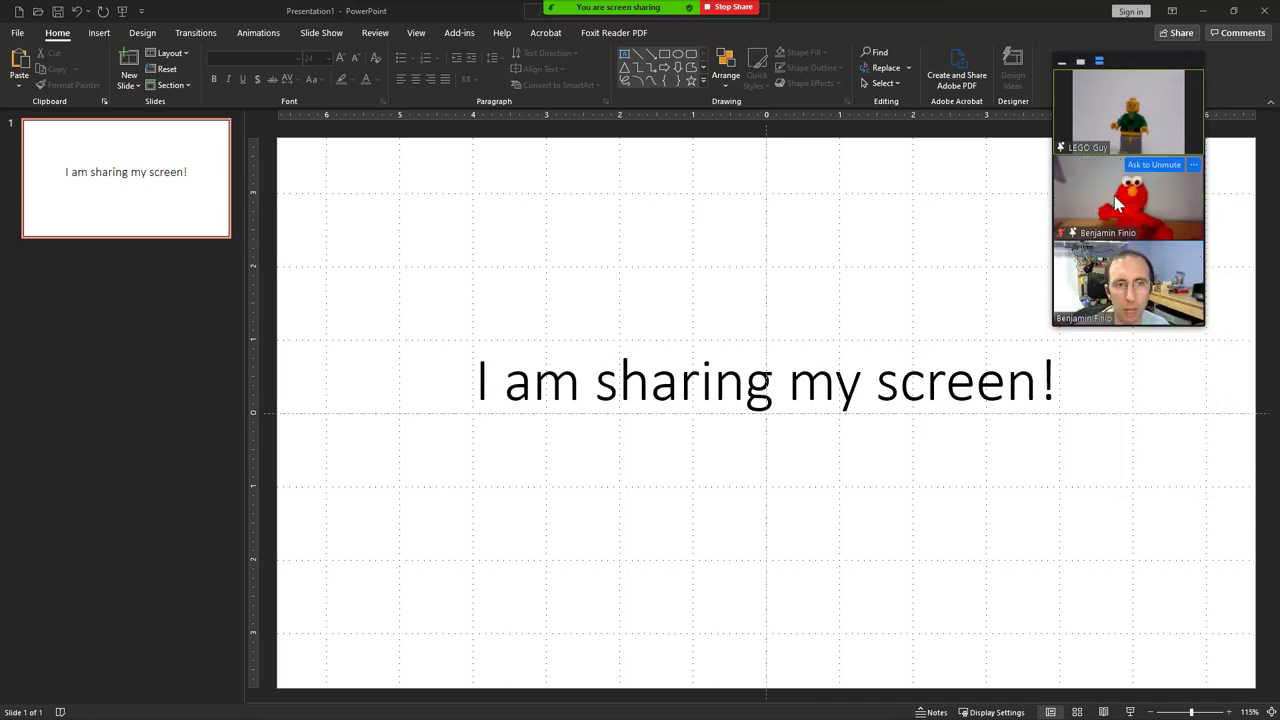
mouse_move(1104, 208)
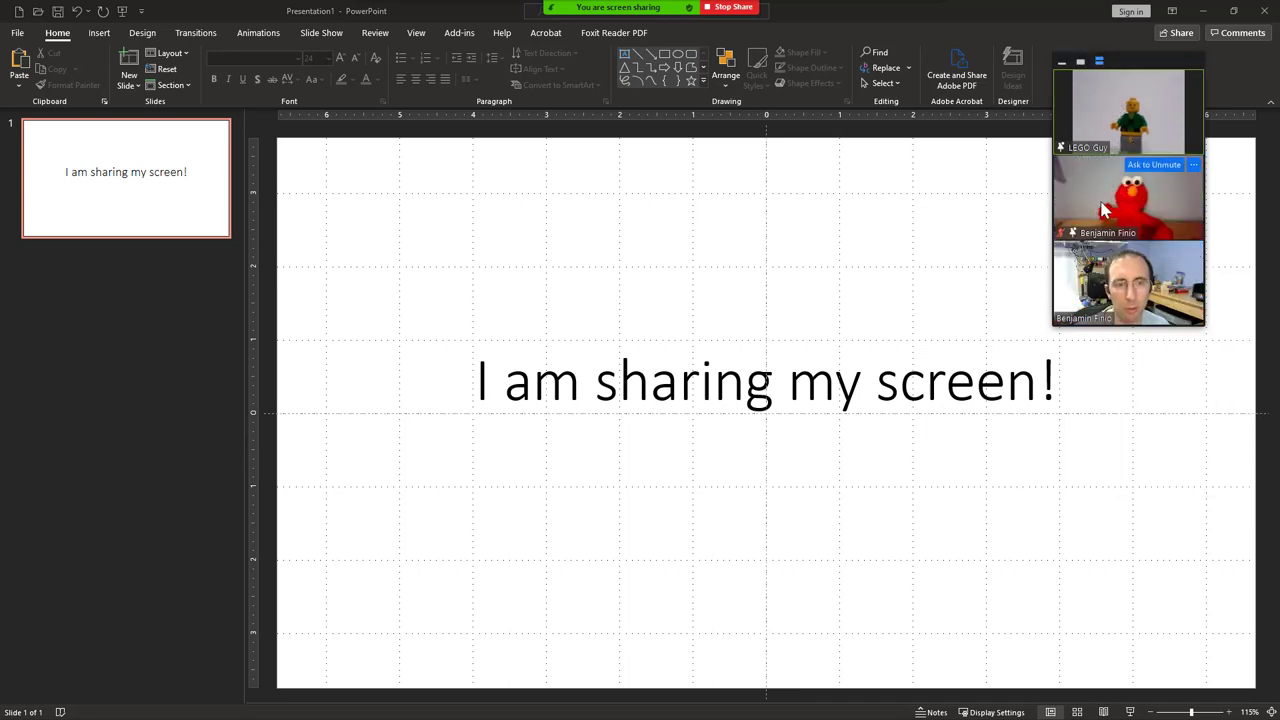
mouse_move(1008, 206)
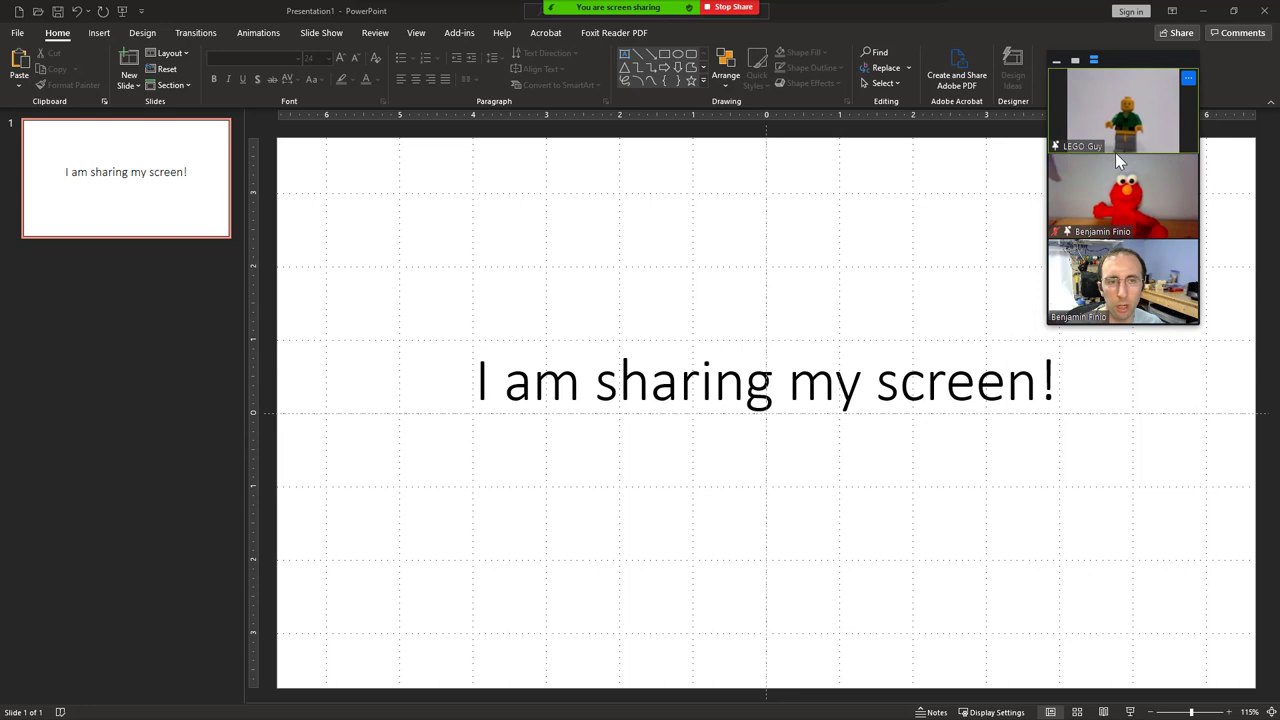
mouse_move(1112, 360)
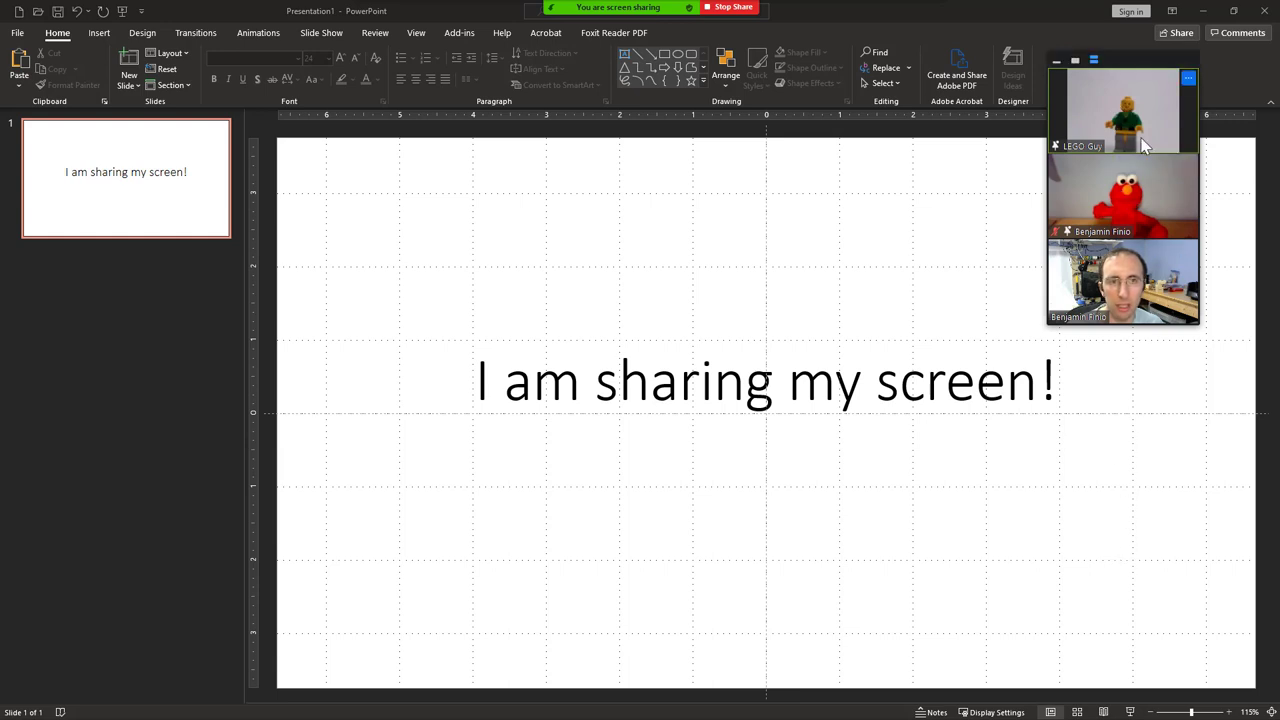
mouse_move(1118, 136)
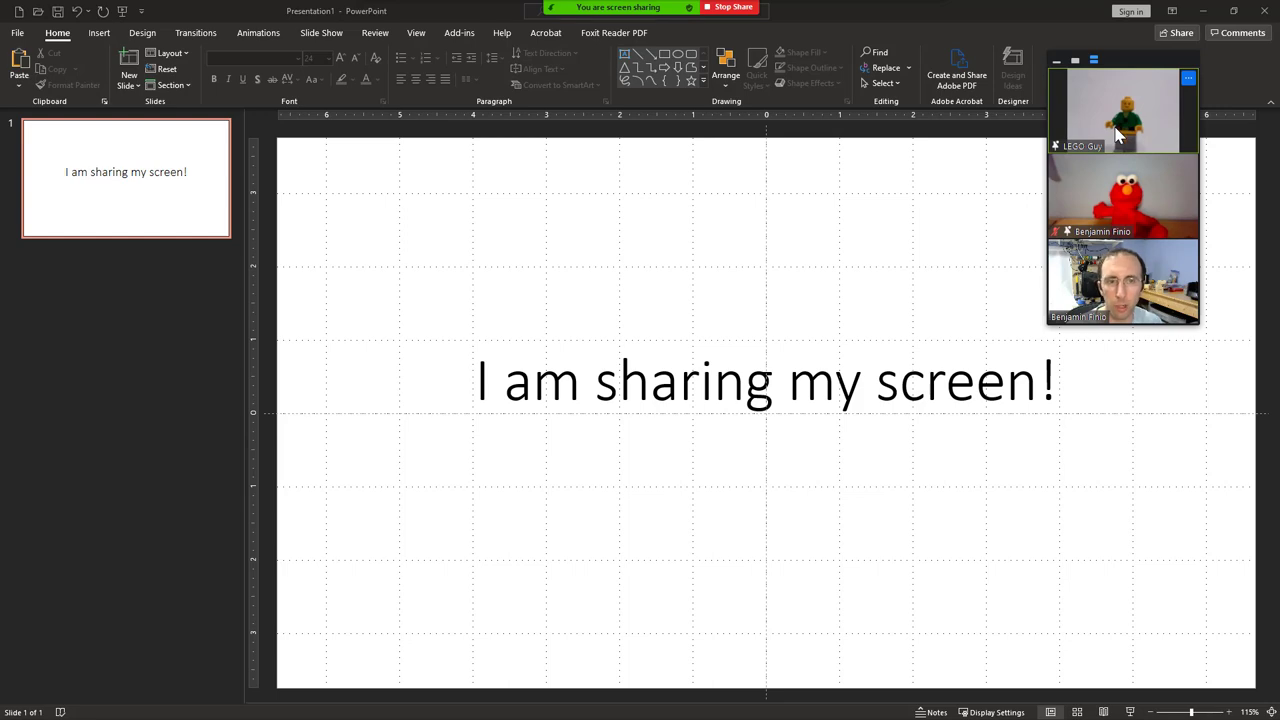
mouse_move(730, 8)
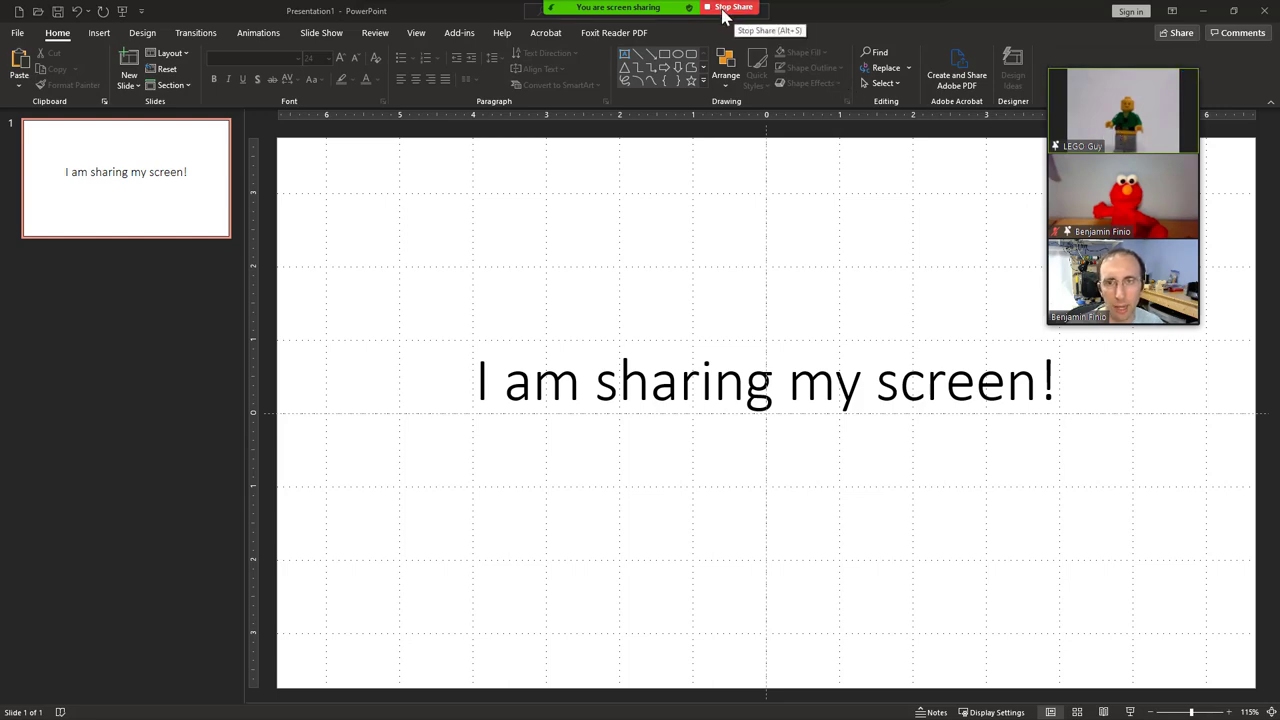
- Stop sharing the presentation and clear all existing spotlights from the View menu
left_click(732, 8)
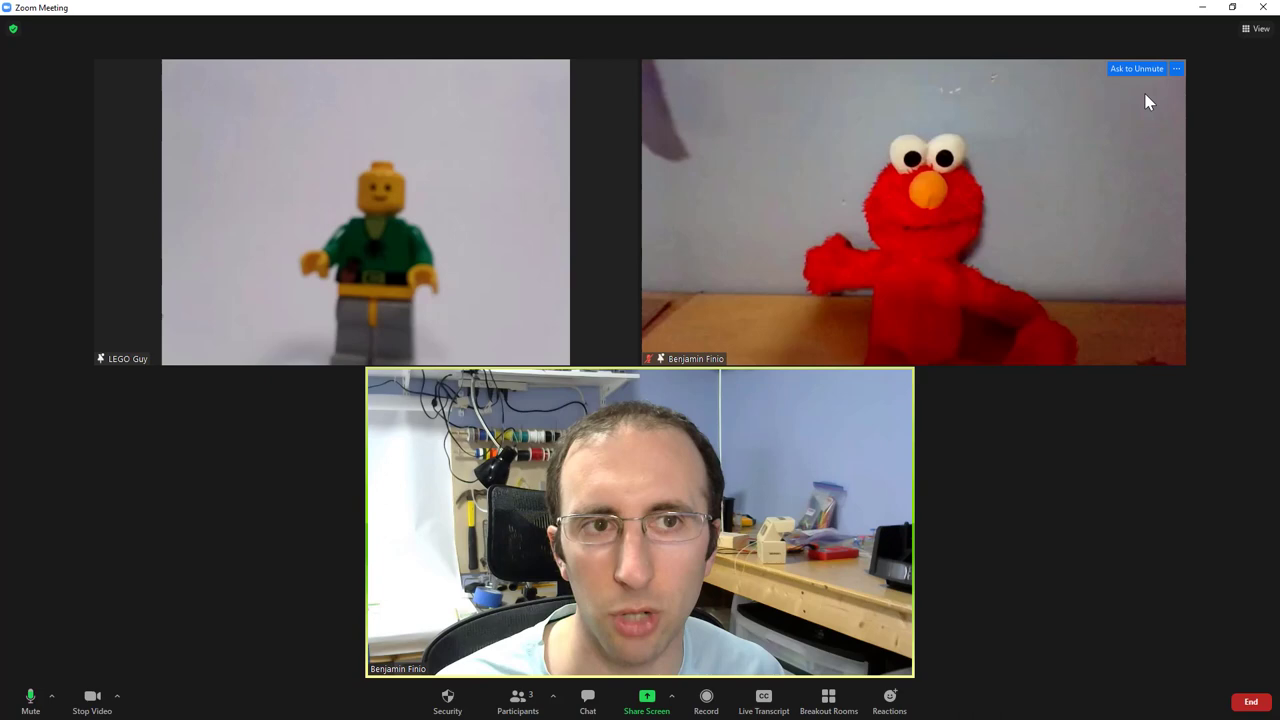
left_click(1260, 28)
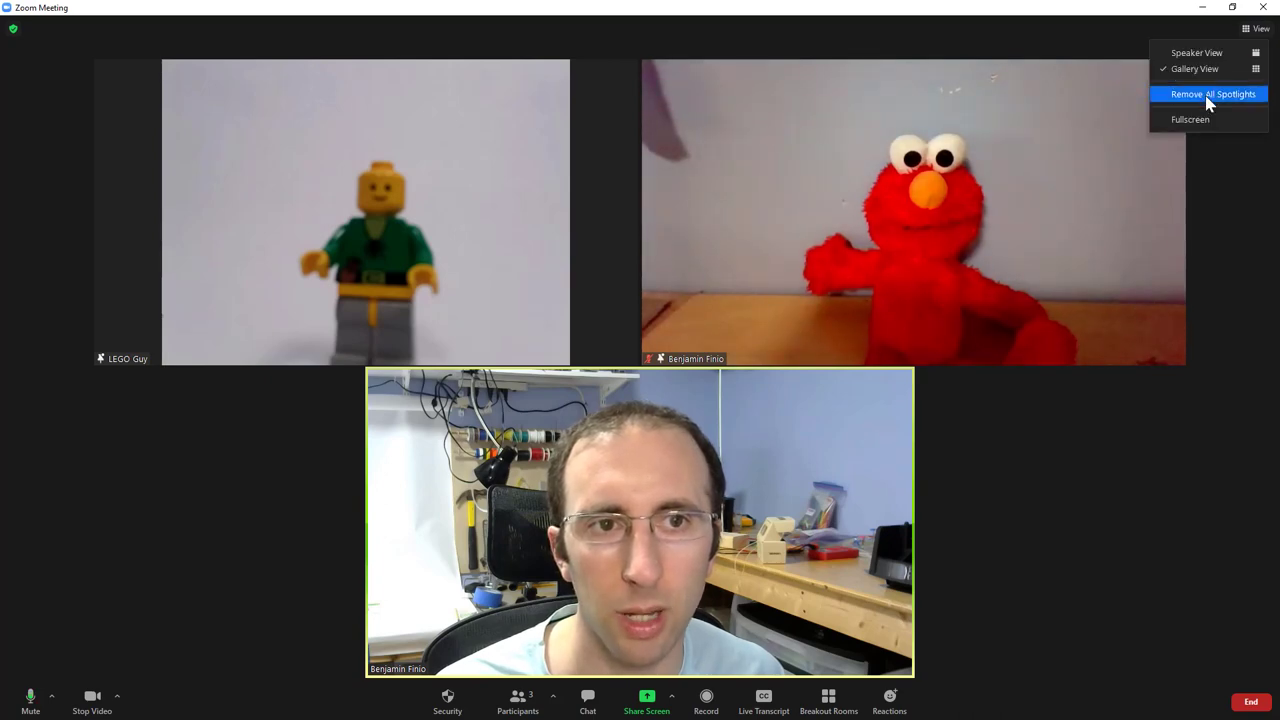
left_click(1212, 94)
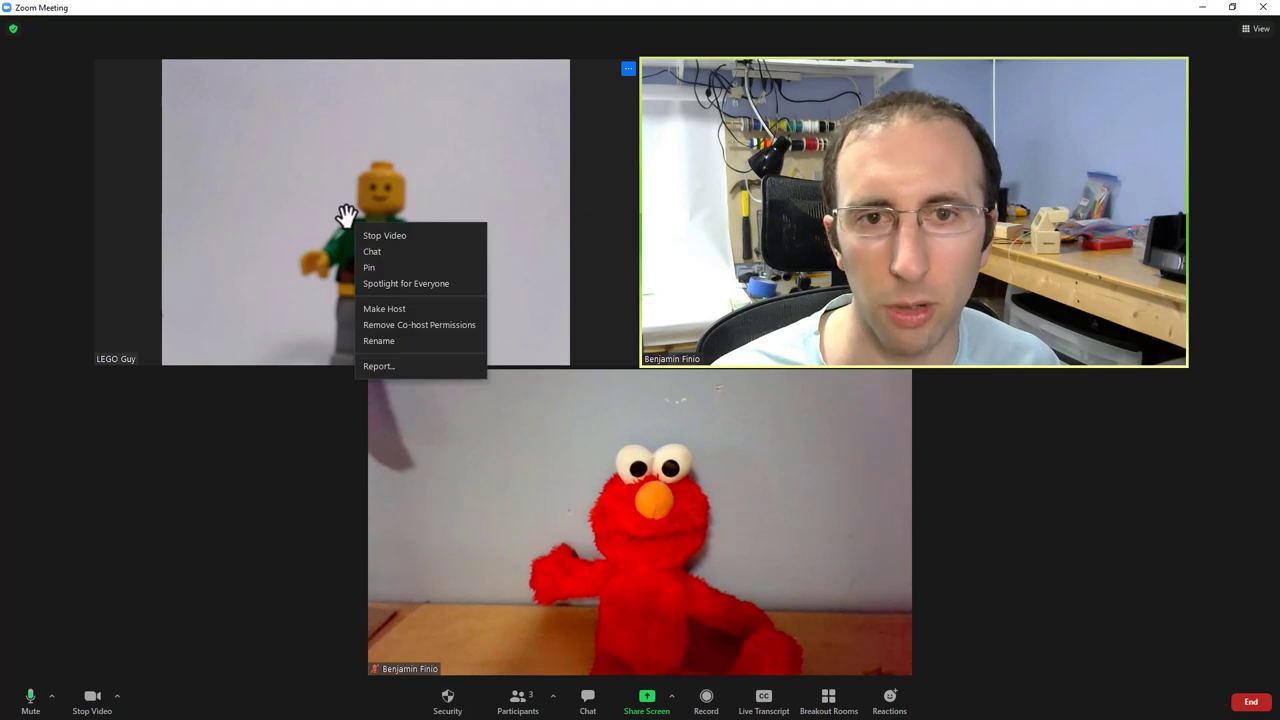
- Spotlight the LEGO figure for everyone, then add Elmo as a second spotlight
left_click(406, 284)
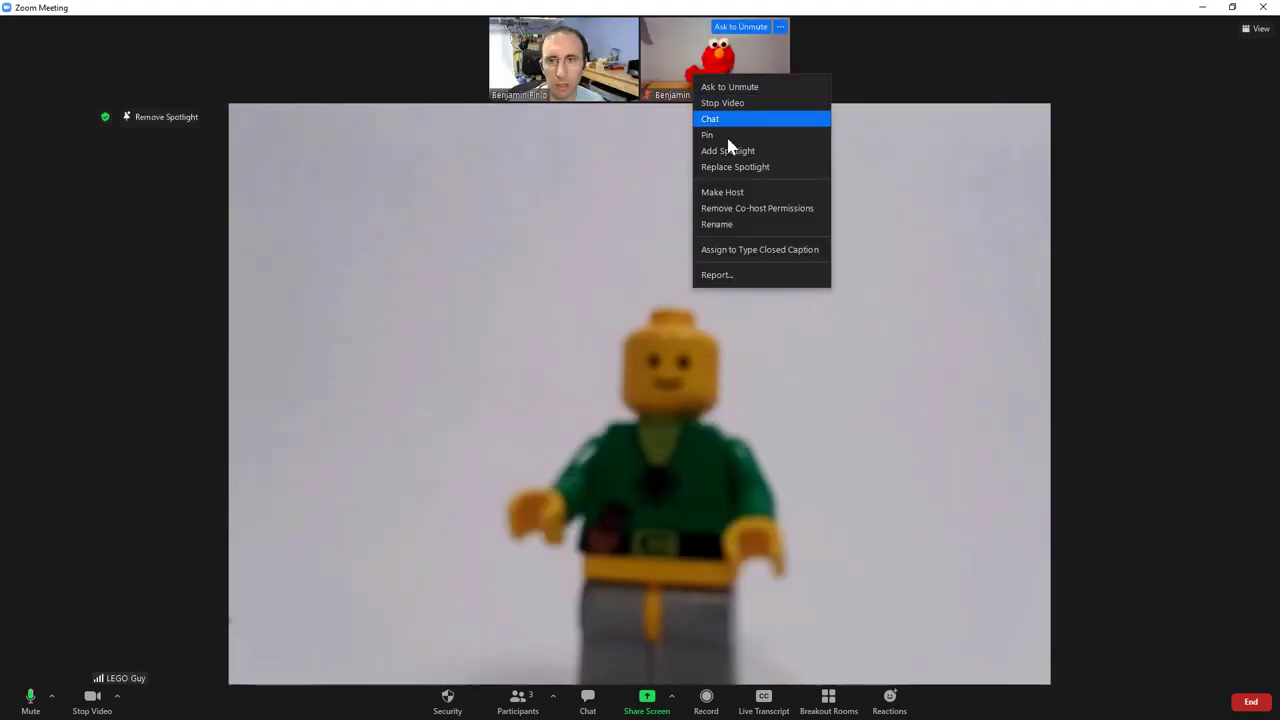
mouse_move(728, 156)
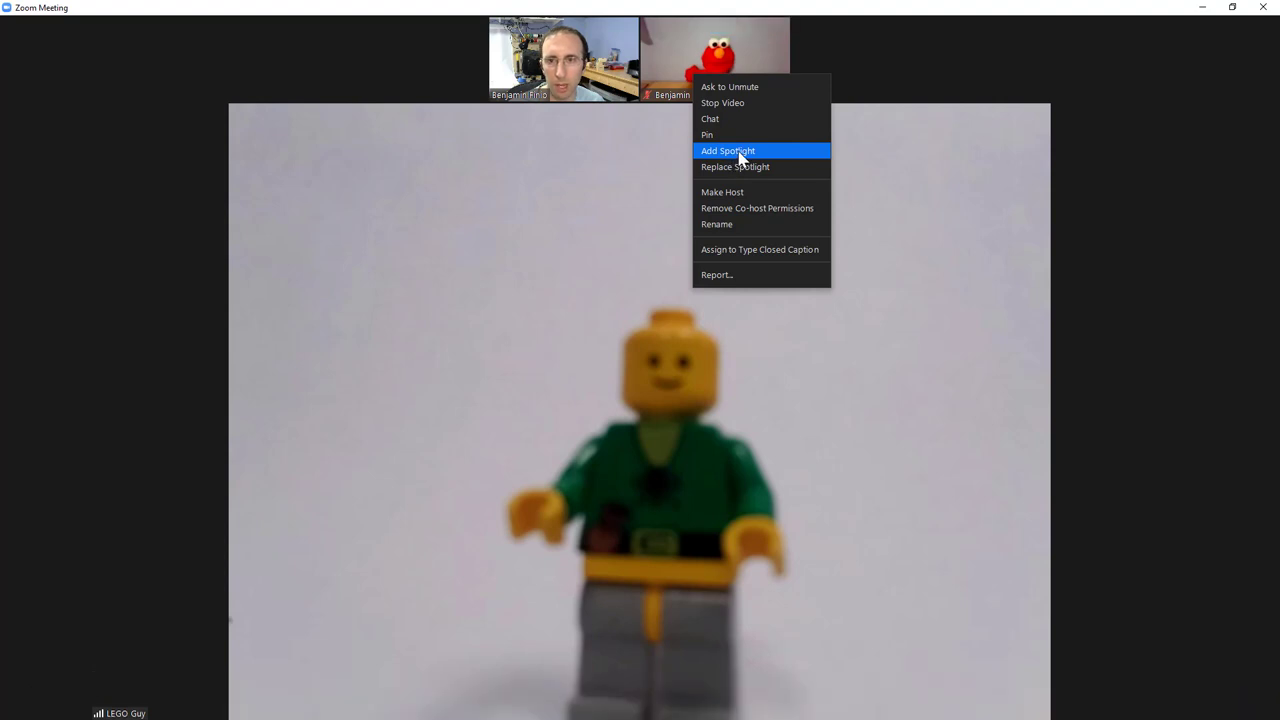
left_click(728, 150)
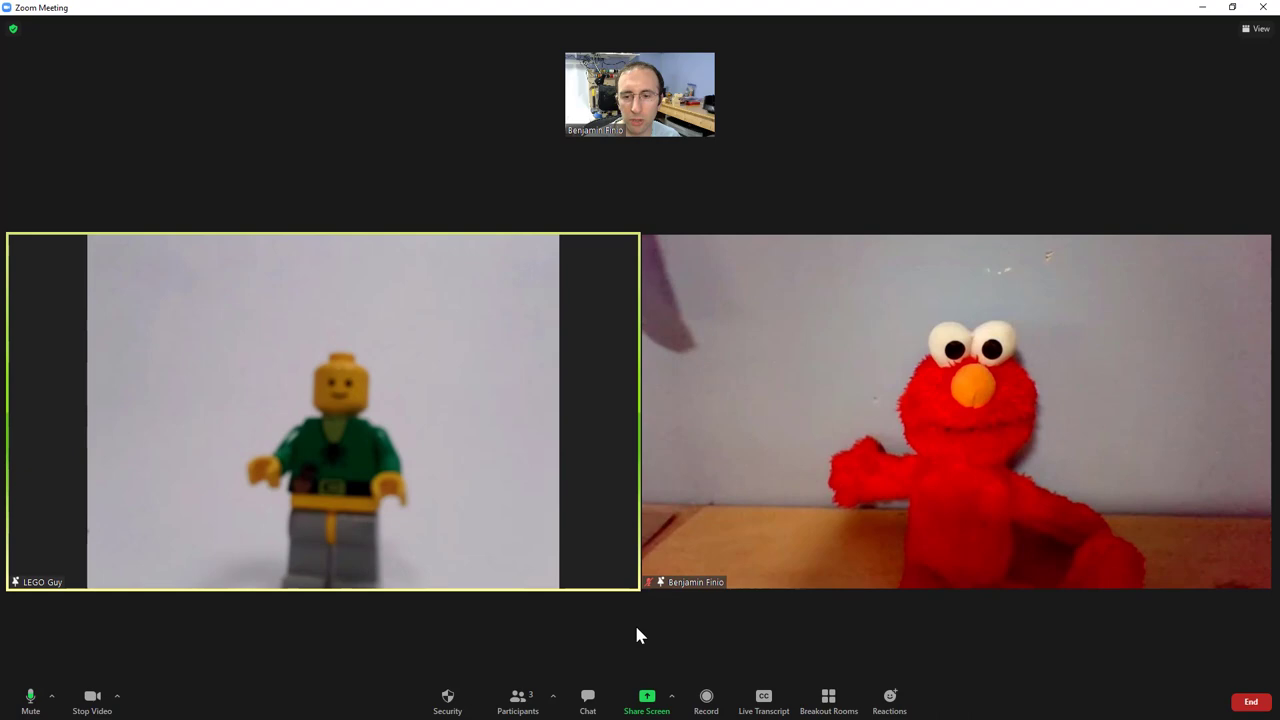
- Share the PowerPoint presentation window again with both spotlights still active
left_click(646, 700)
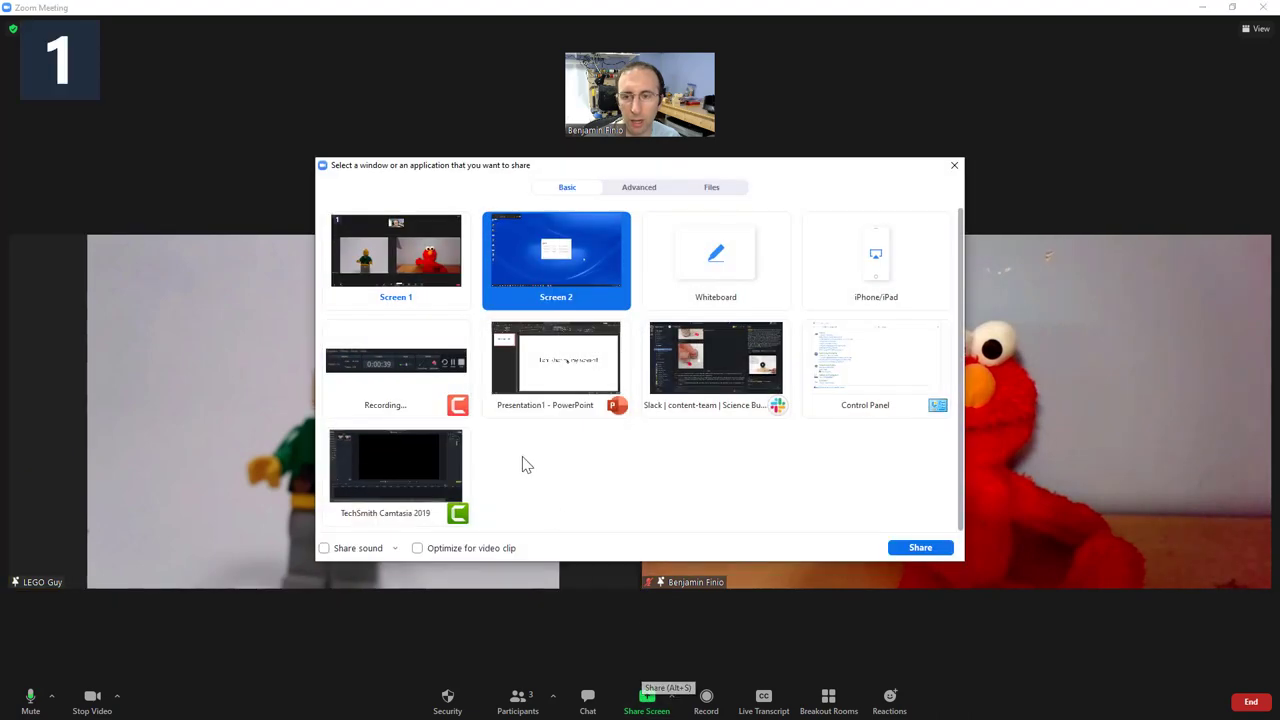
left_click(556, 356)
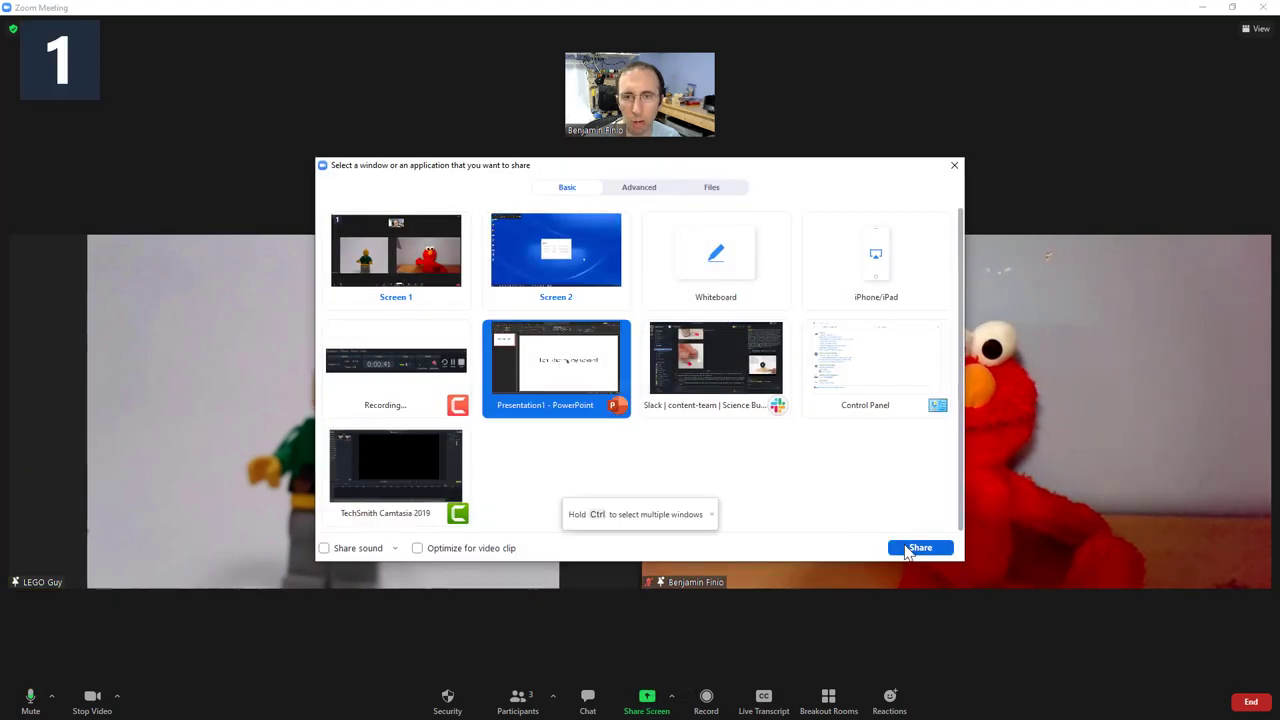
left_click(920, 548)
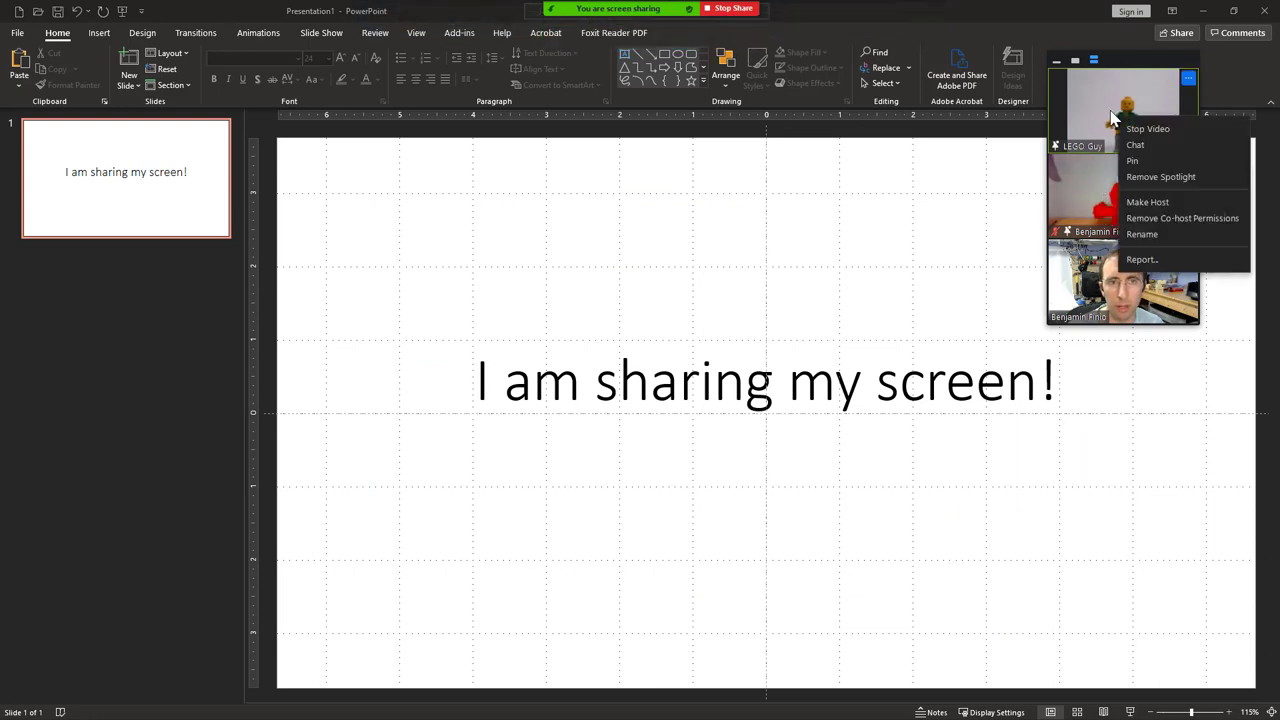
mouse_move(1160, 176)
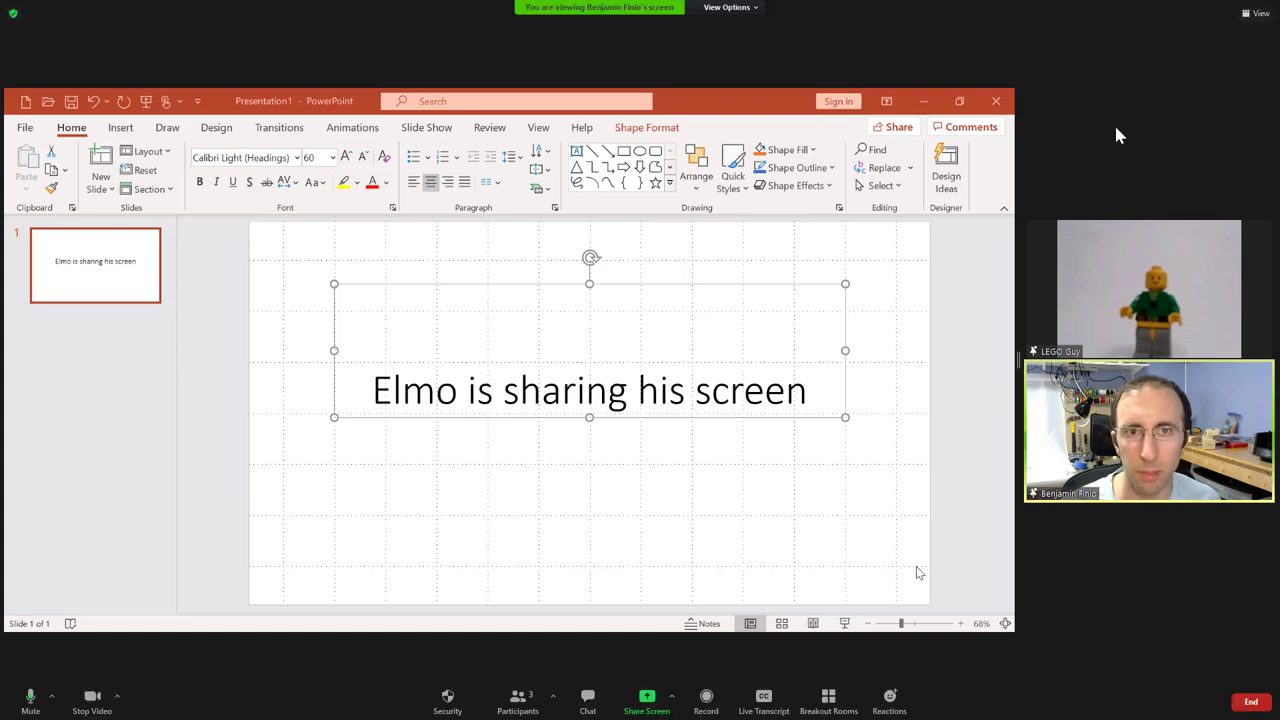
mouse_move(710, 248)
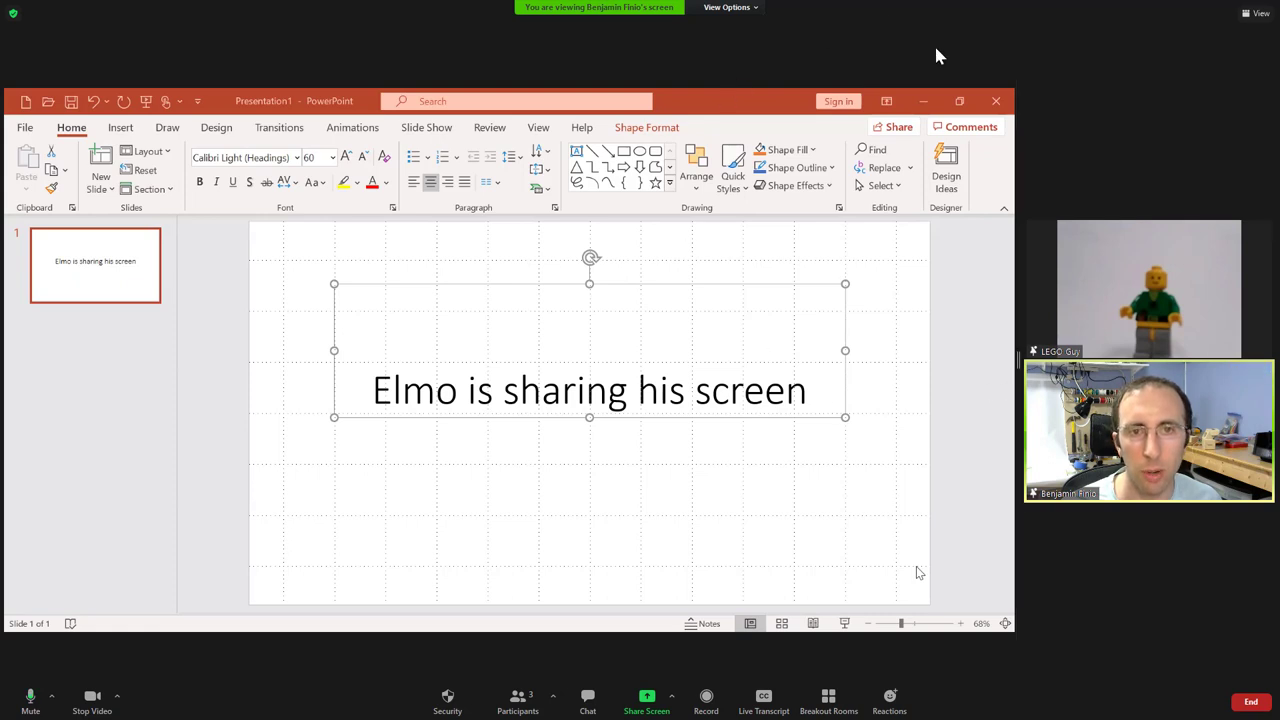
mouse_move(730, 262)
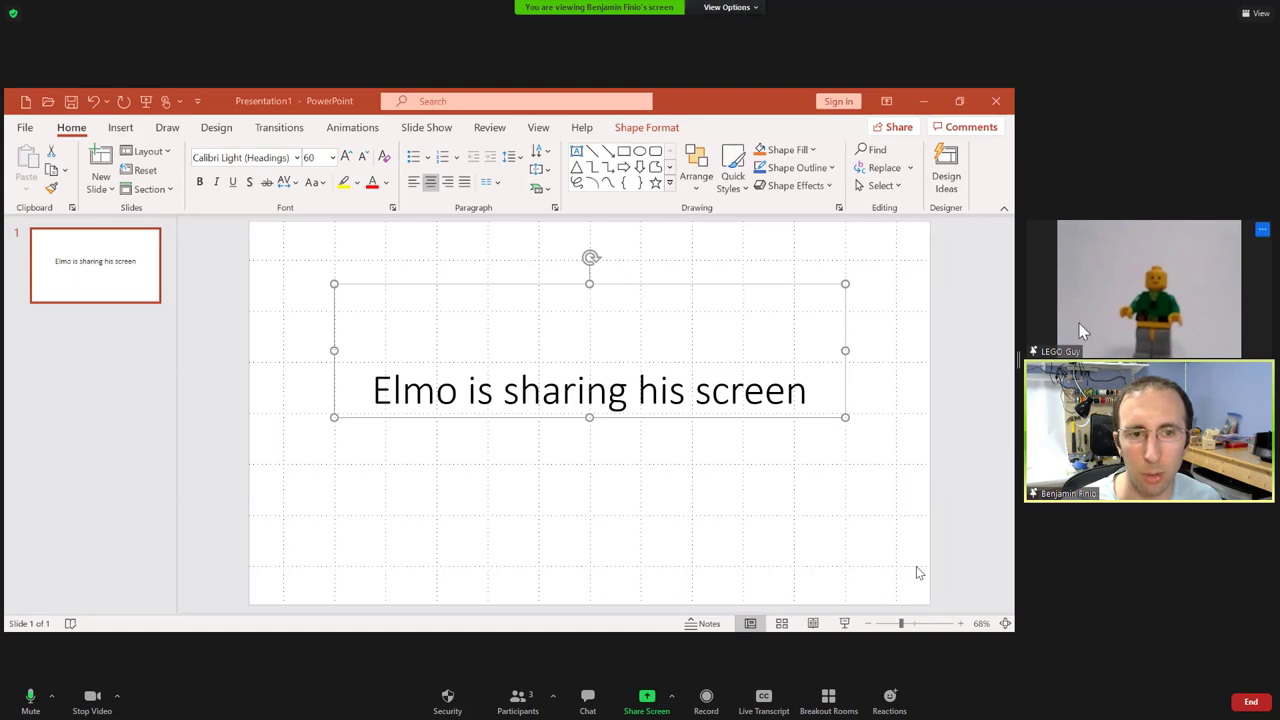
mouse_move(1178, 284)
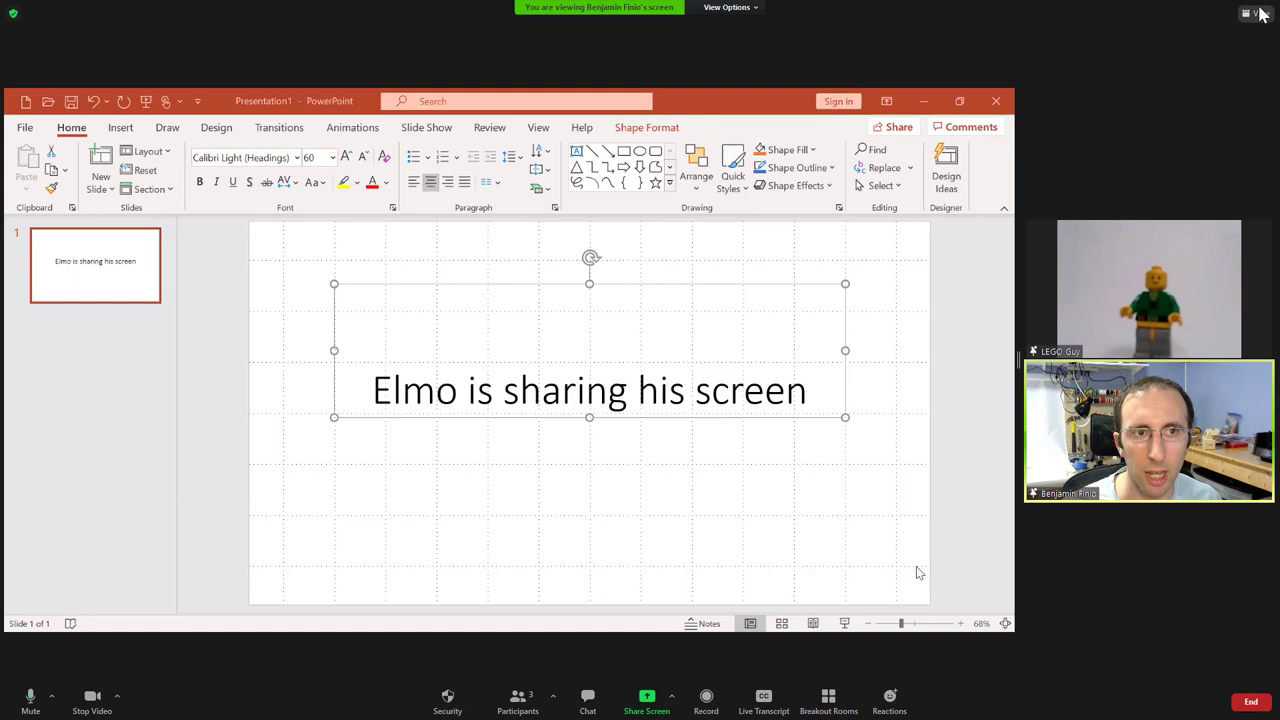
- Switch the viewer layout to Side-by-side: Gallery beside the "Elmo is sharing his screen" slide
left_click(1248, 12)
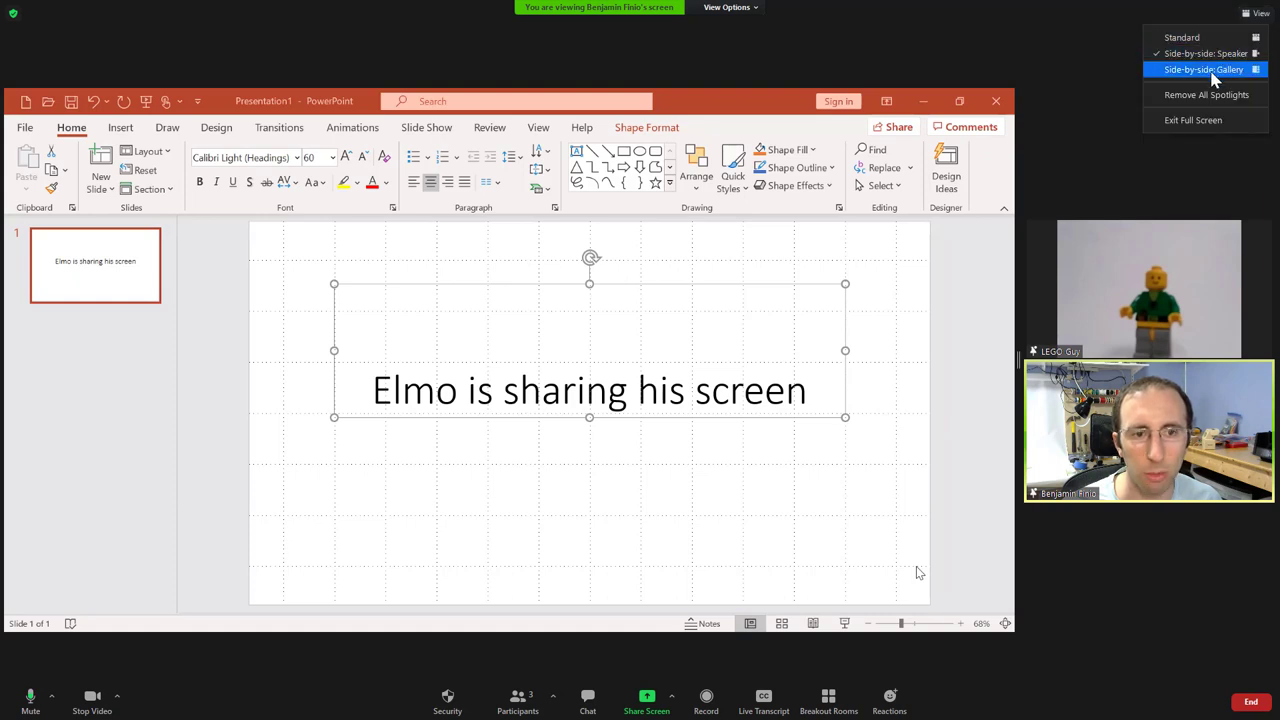
left_click(1204, 68)
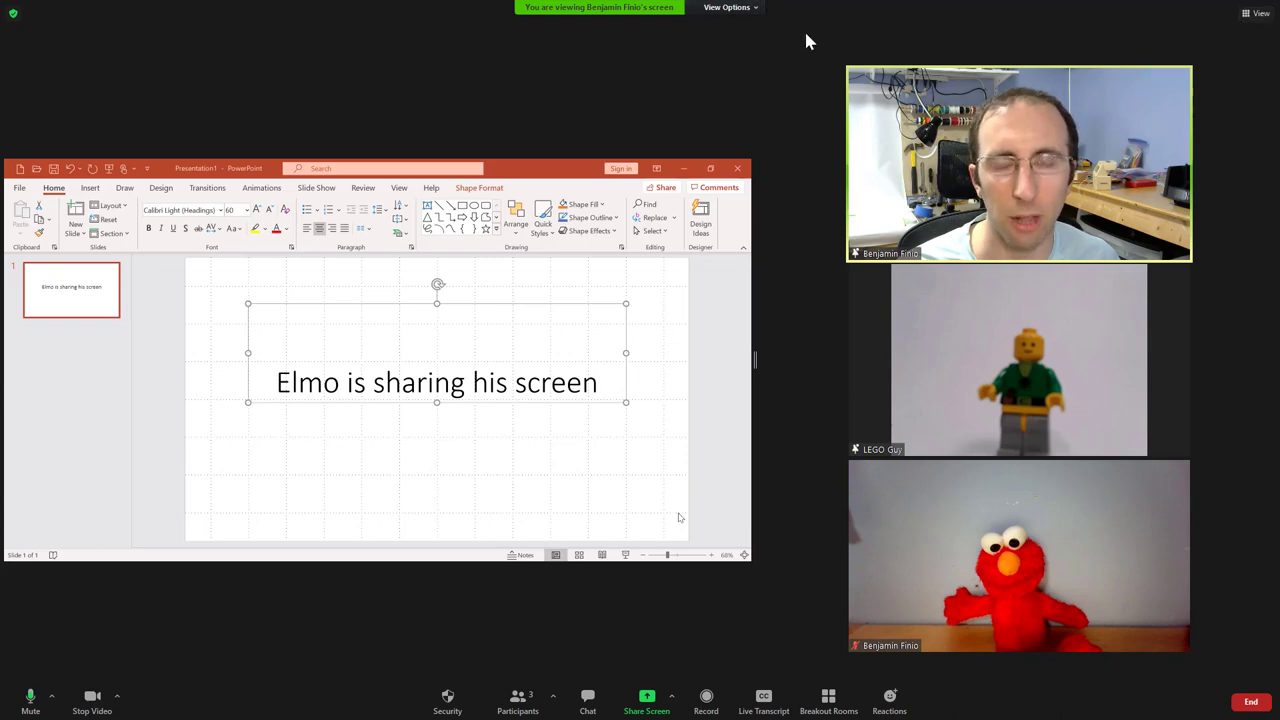
mouse_move(790, 284)
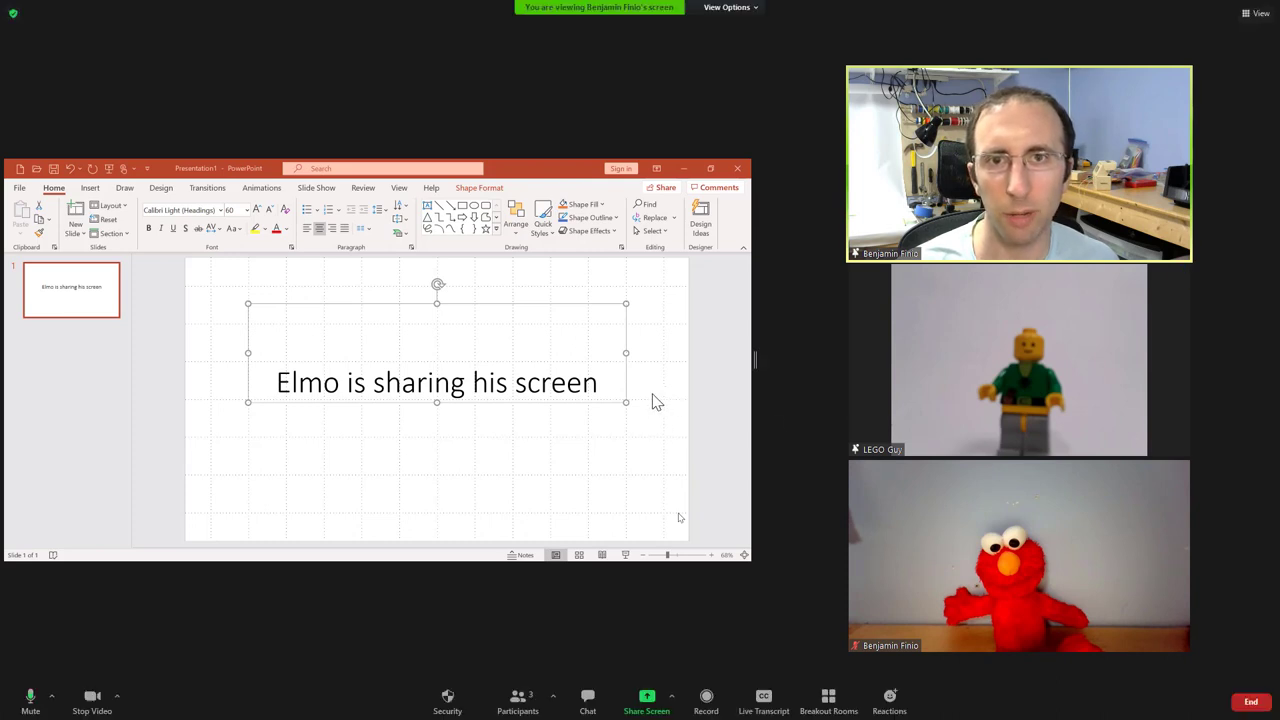
mouse_move(650, 368)
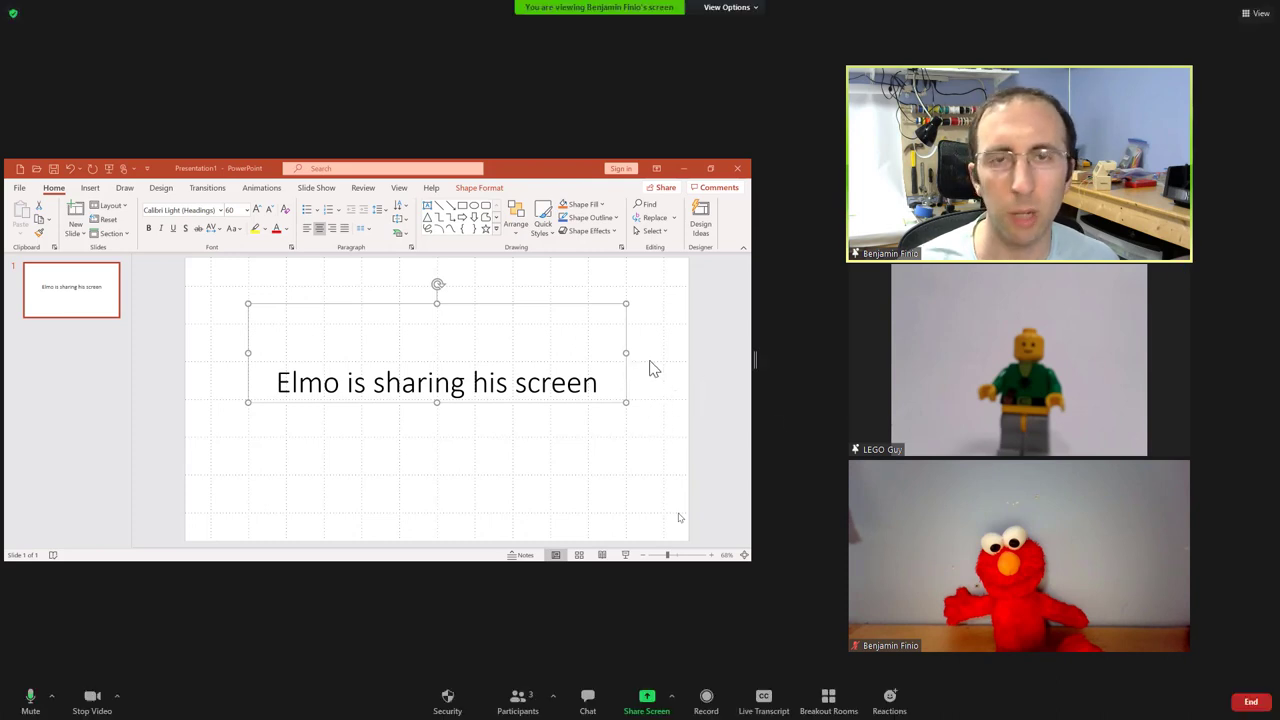